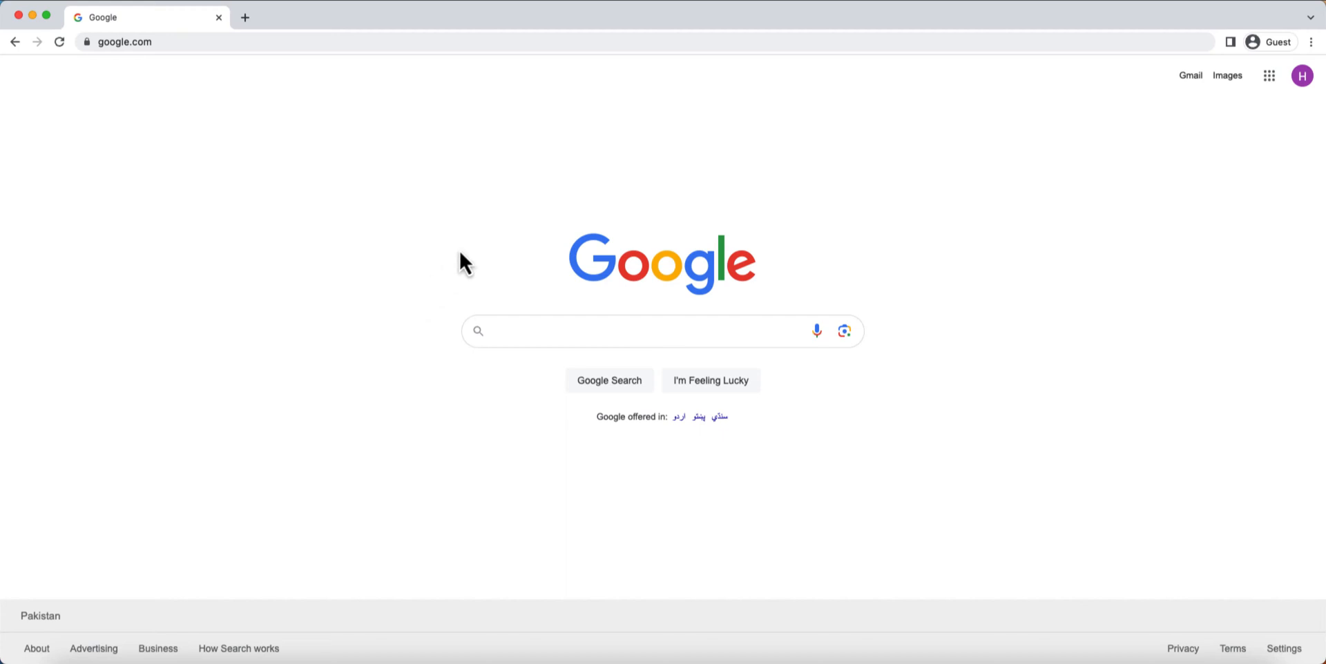
mouse_move(561, 171)
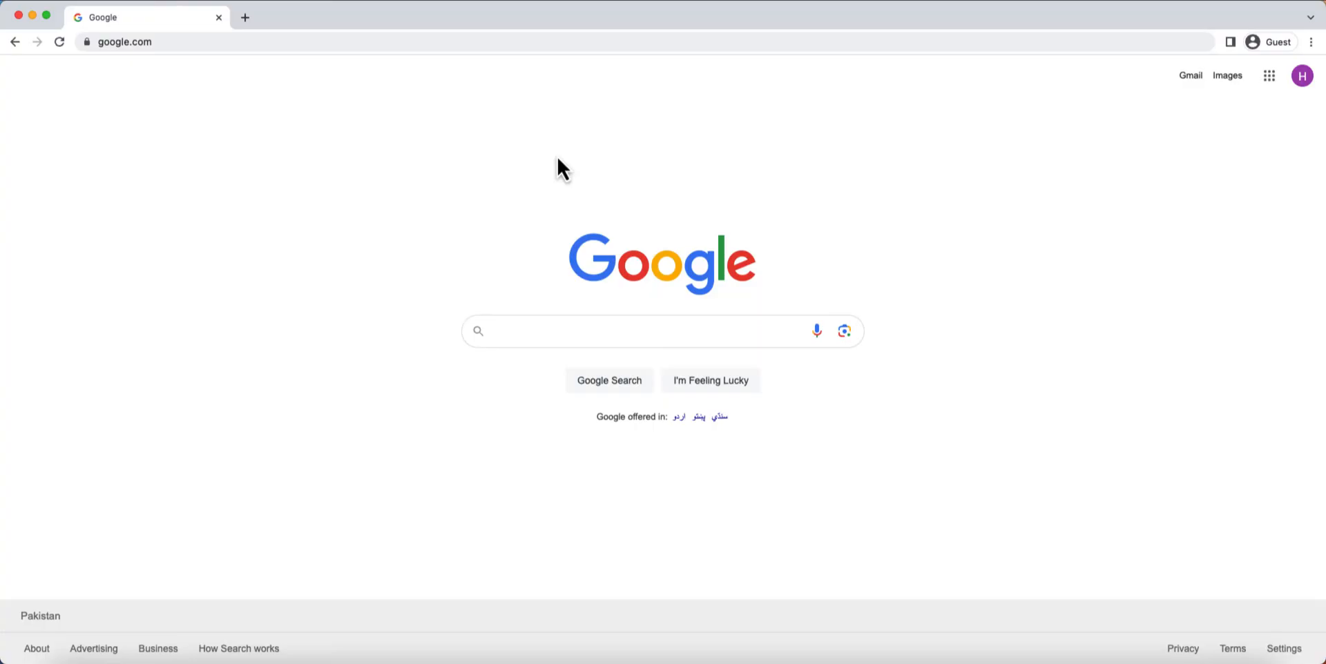
mouse_move(544, 157)
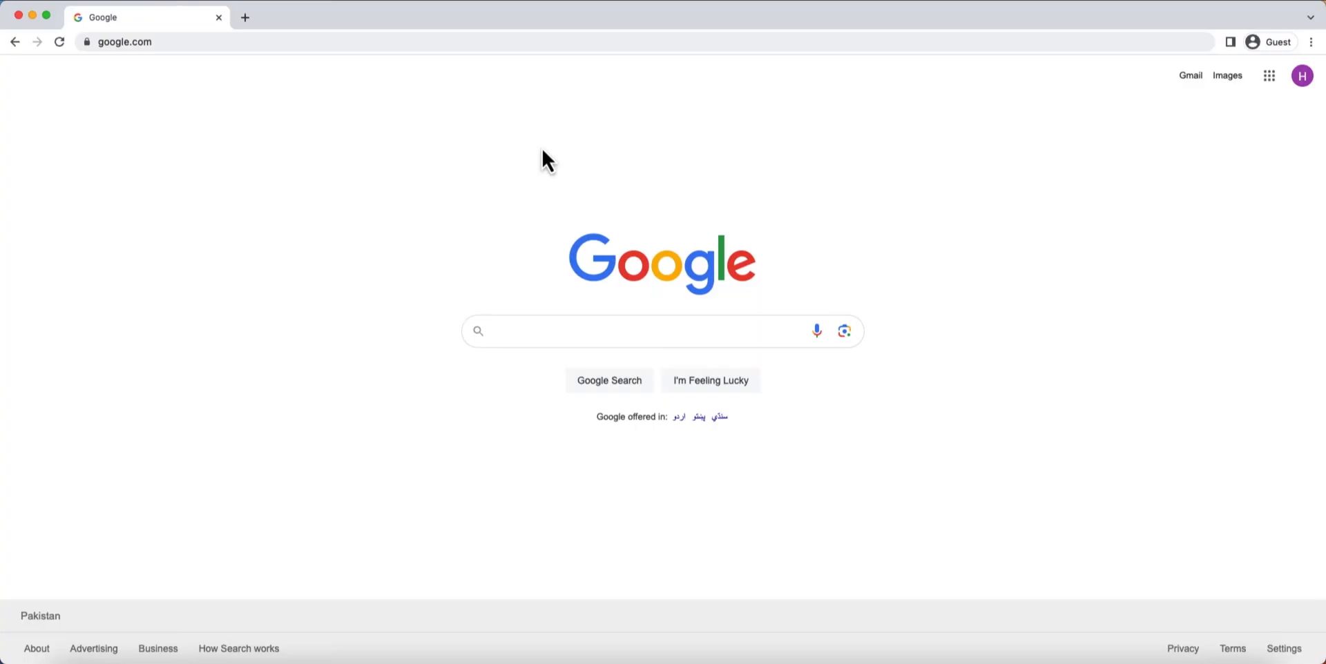
mouse_move(552, 163)
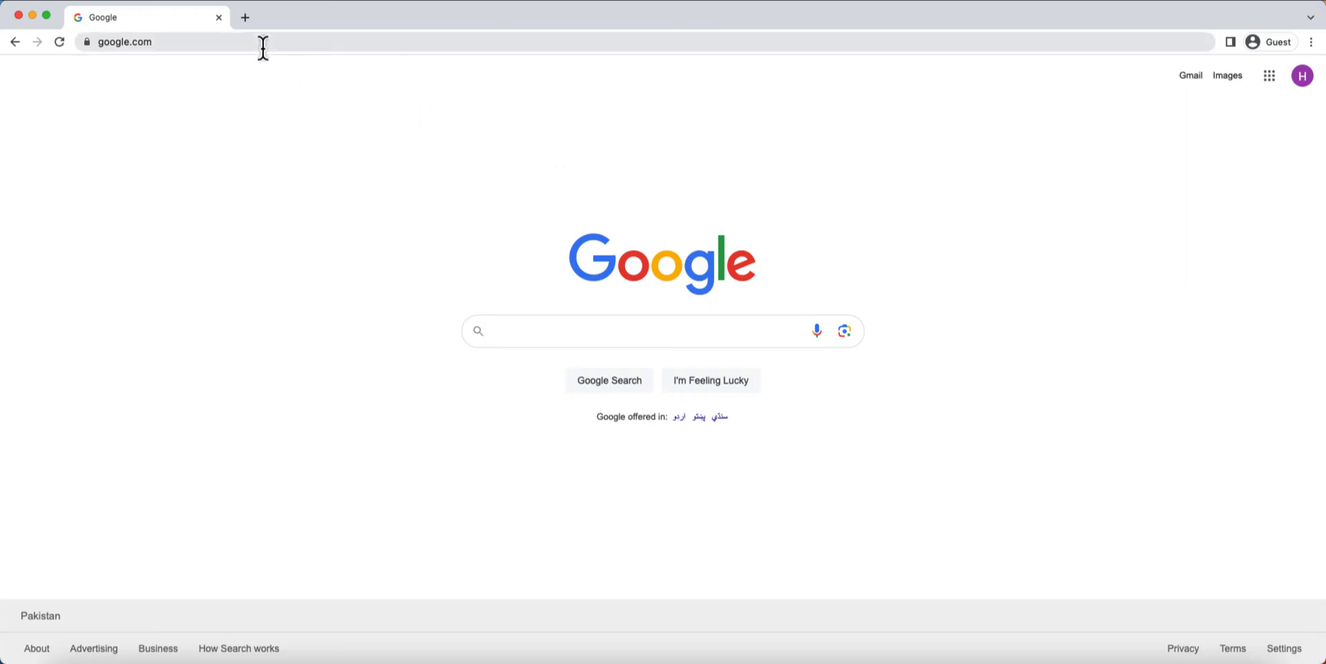
Step: Load the Gmail inbox from the Chrome address bar via the 'gma' suggestion
text(gma)
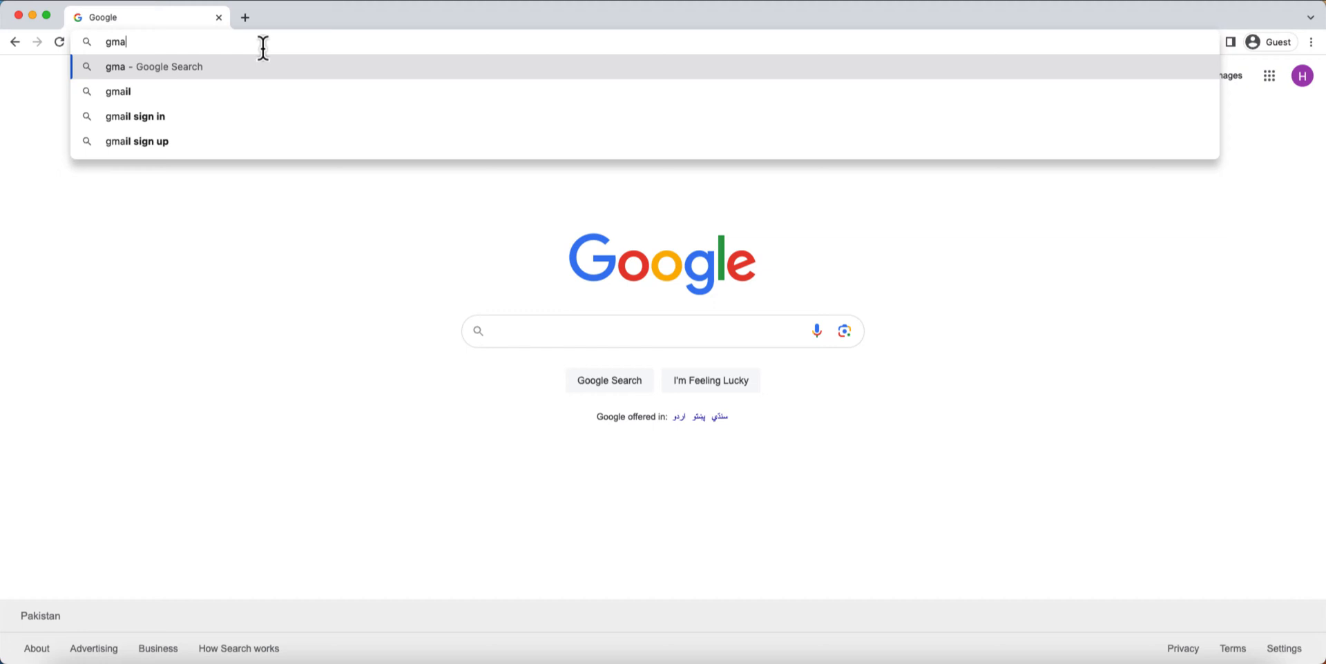
click(118, 91)
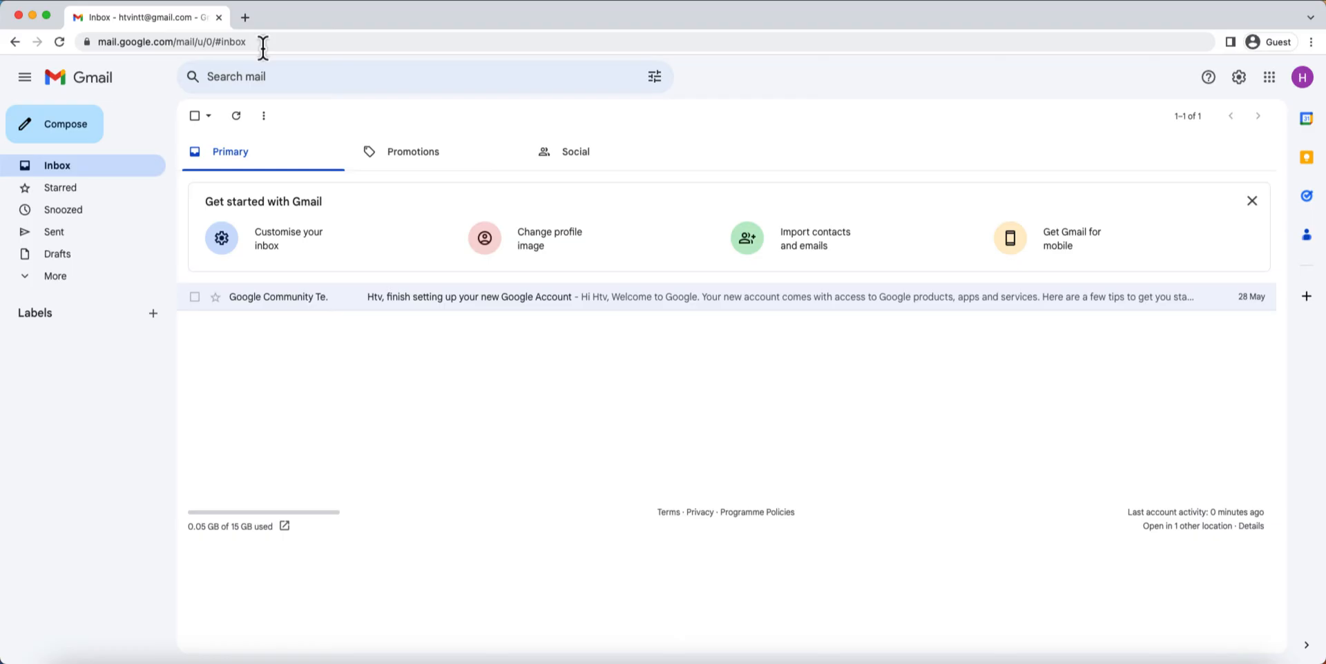
mouse_move(591, 403)
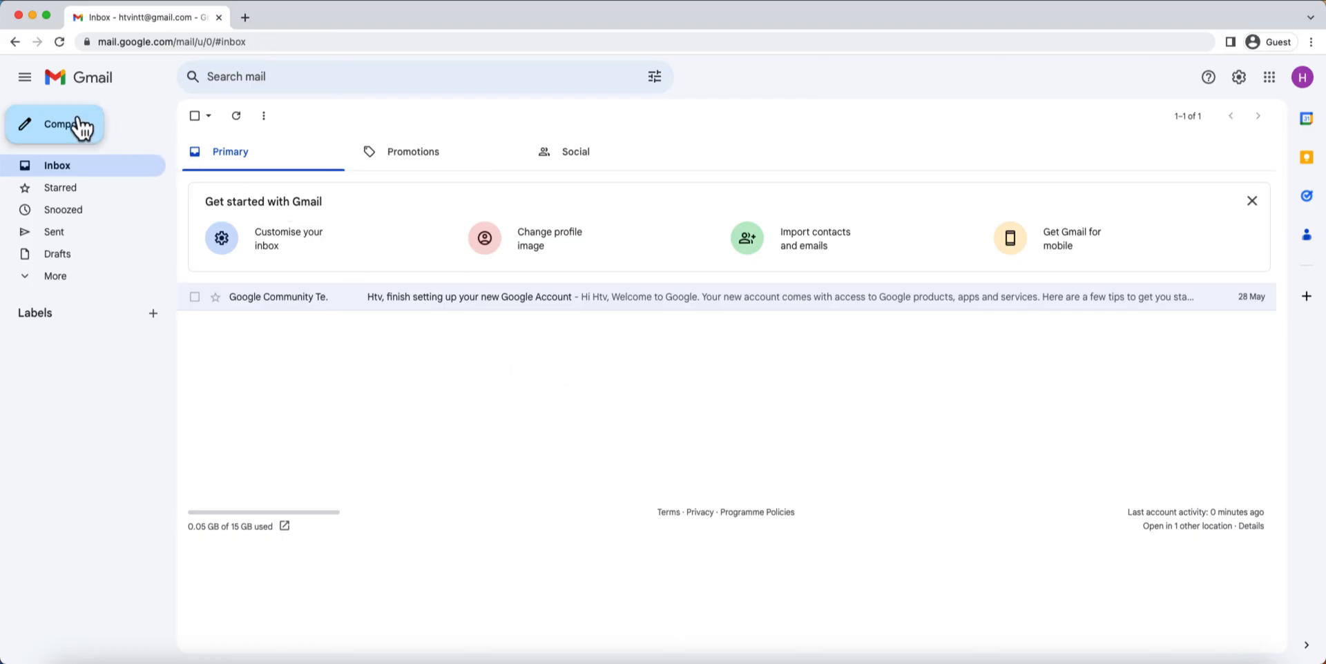
click(62, 124)
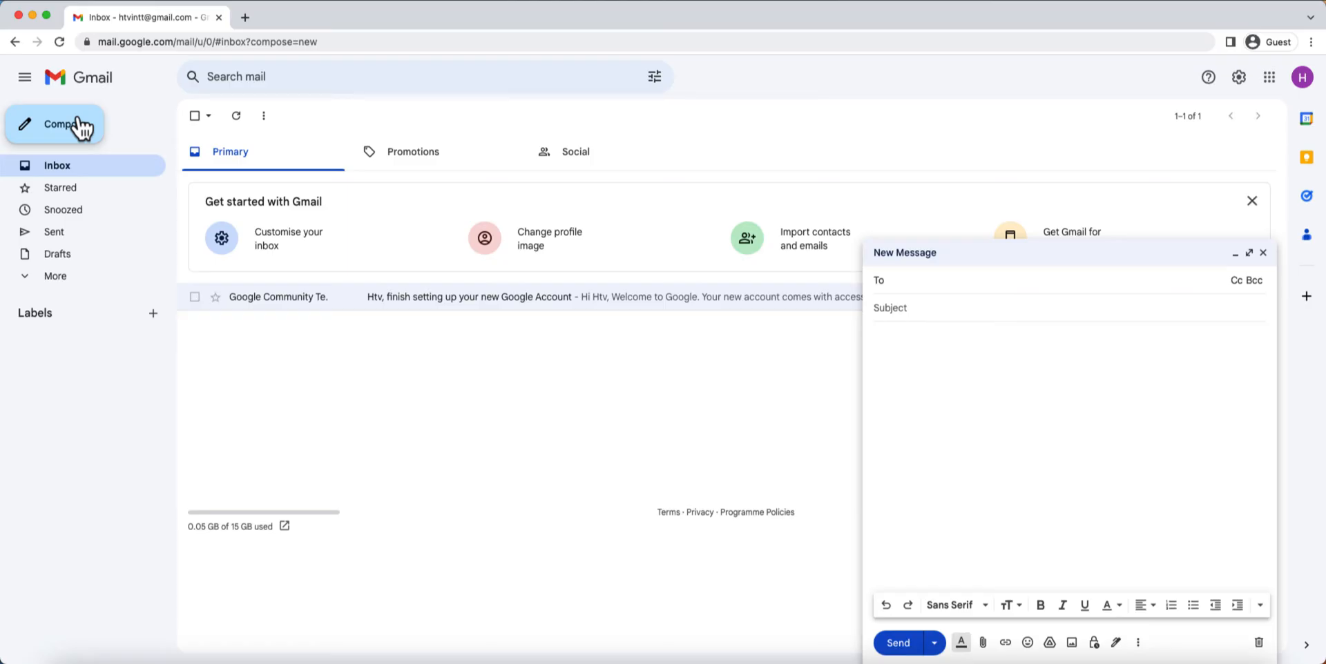
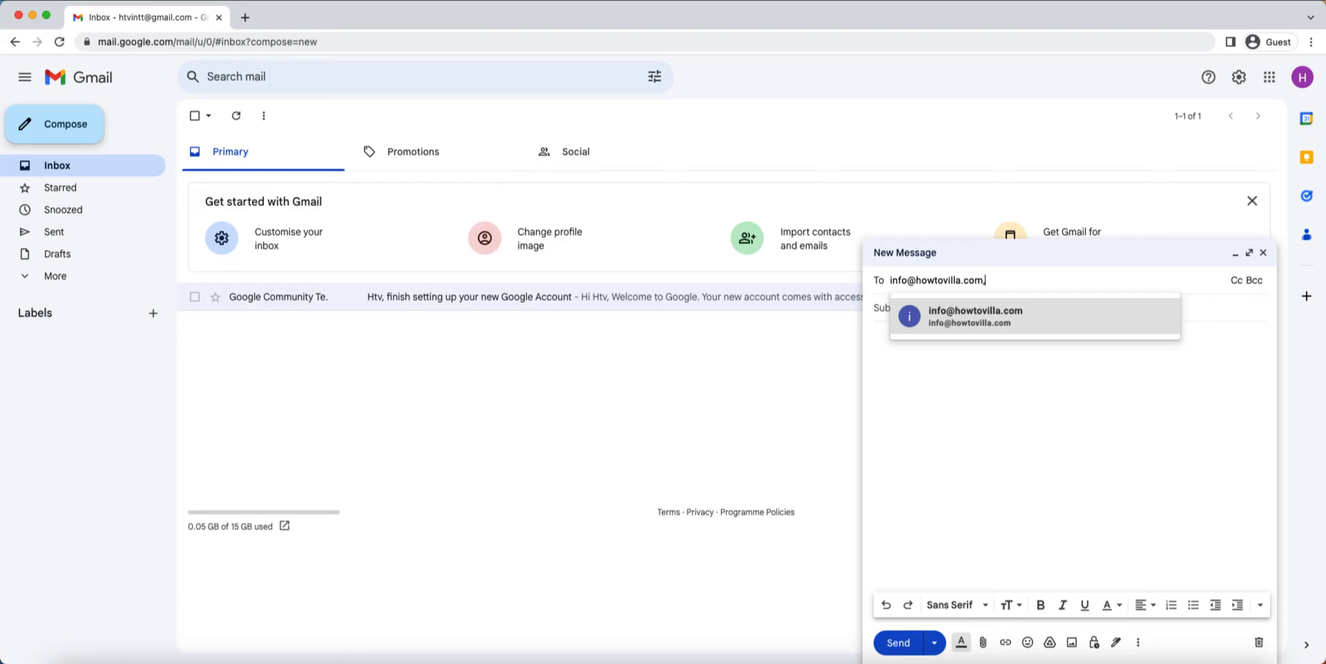
click(975, 316)
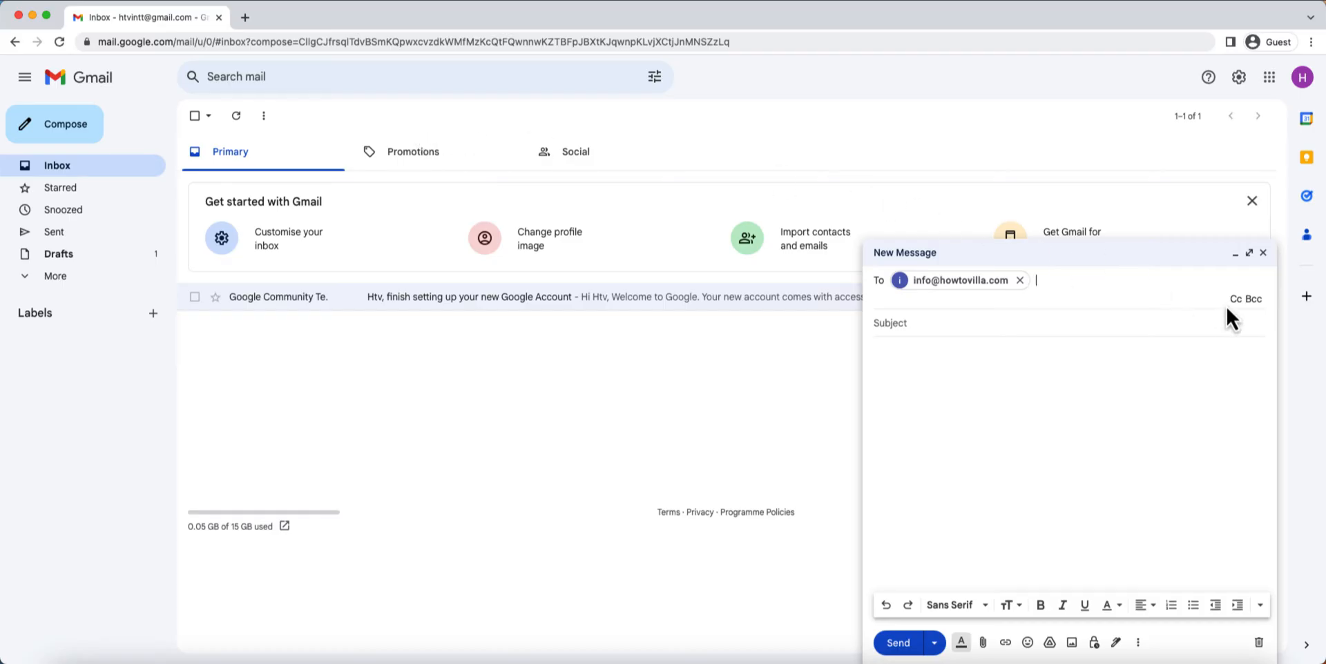
click(1235, 298)
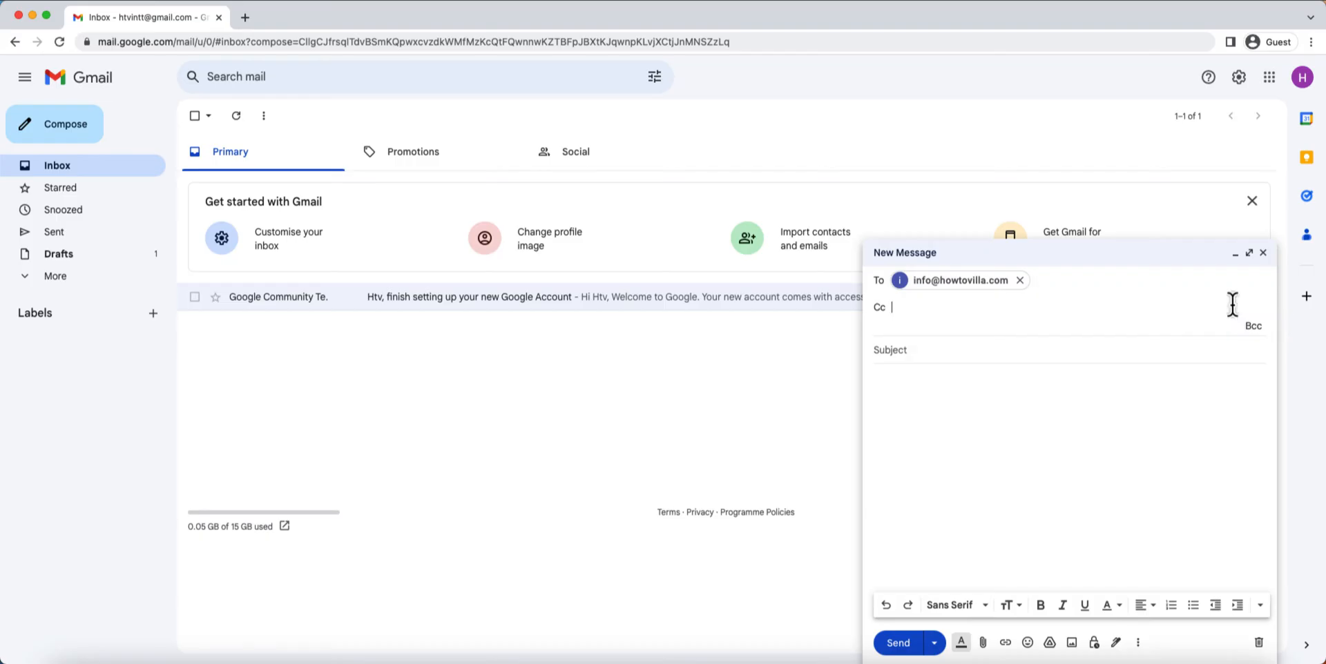
text(vid)
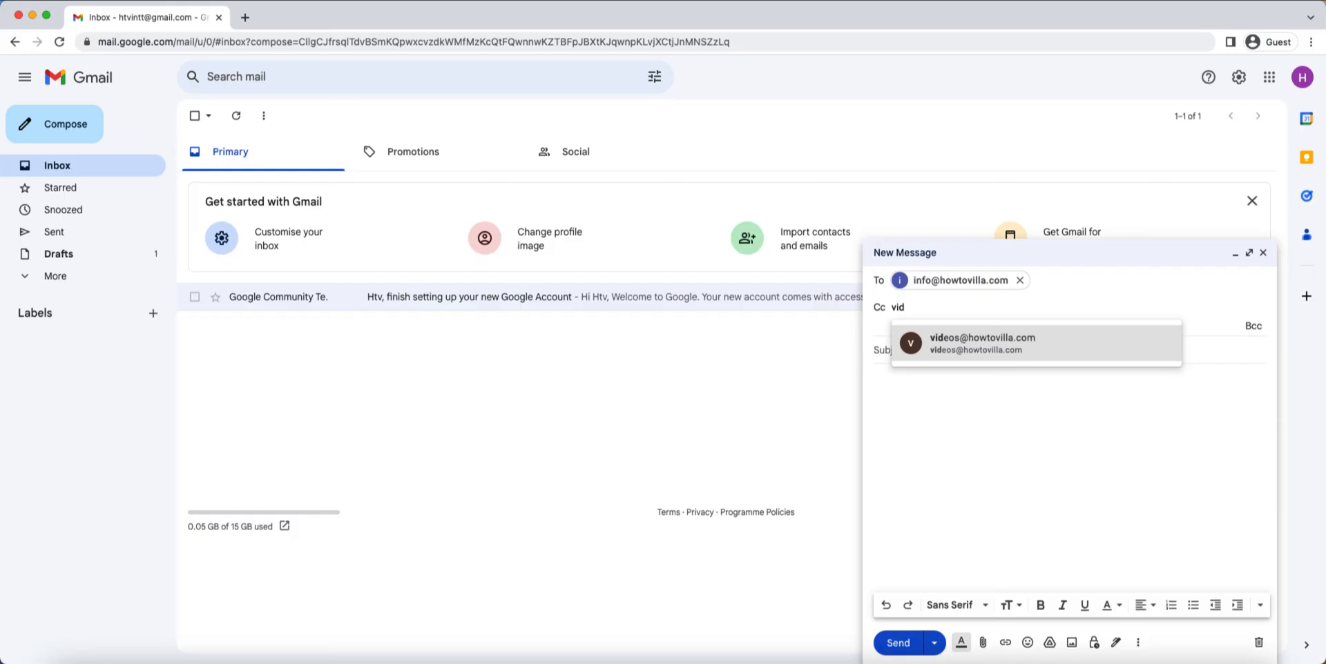
click(983, 342)
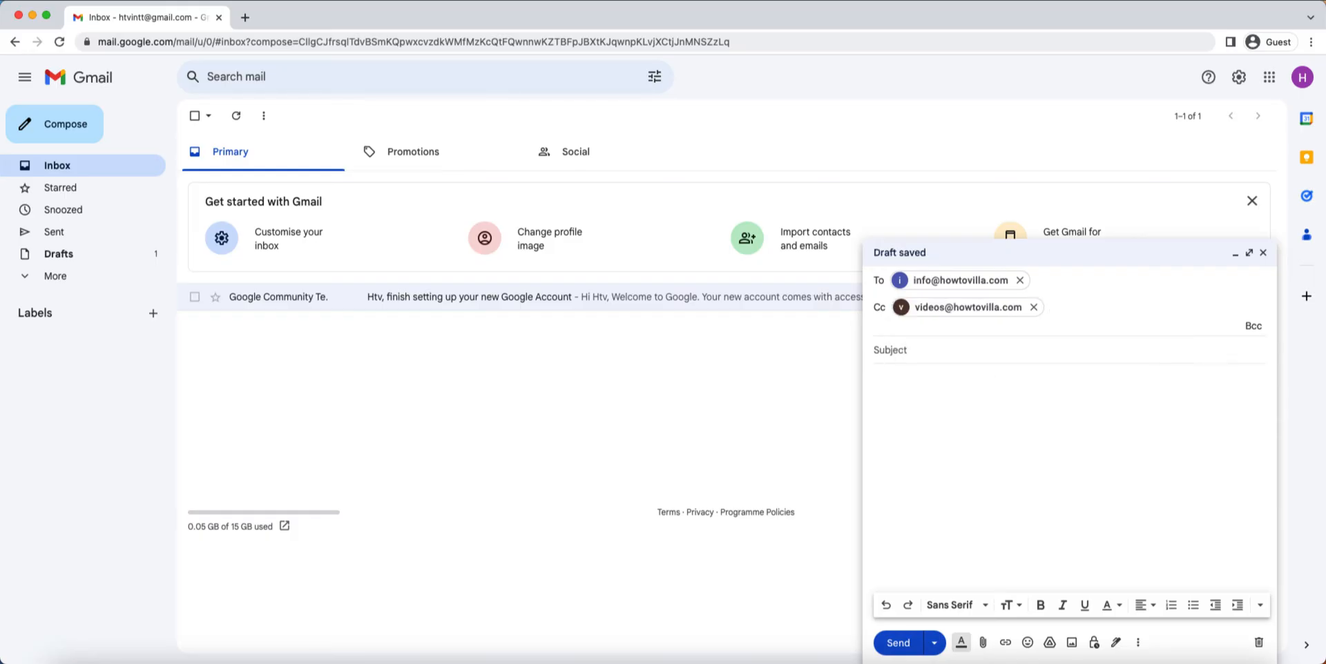
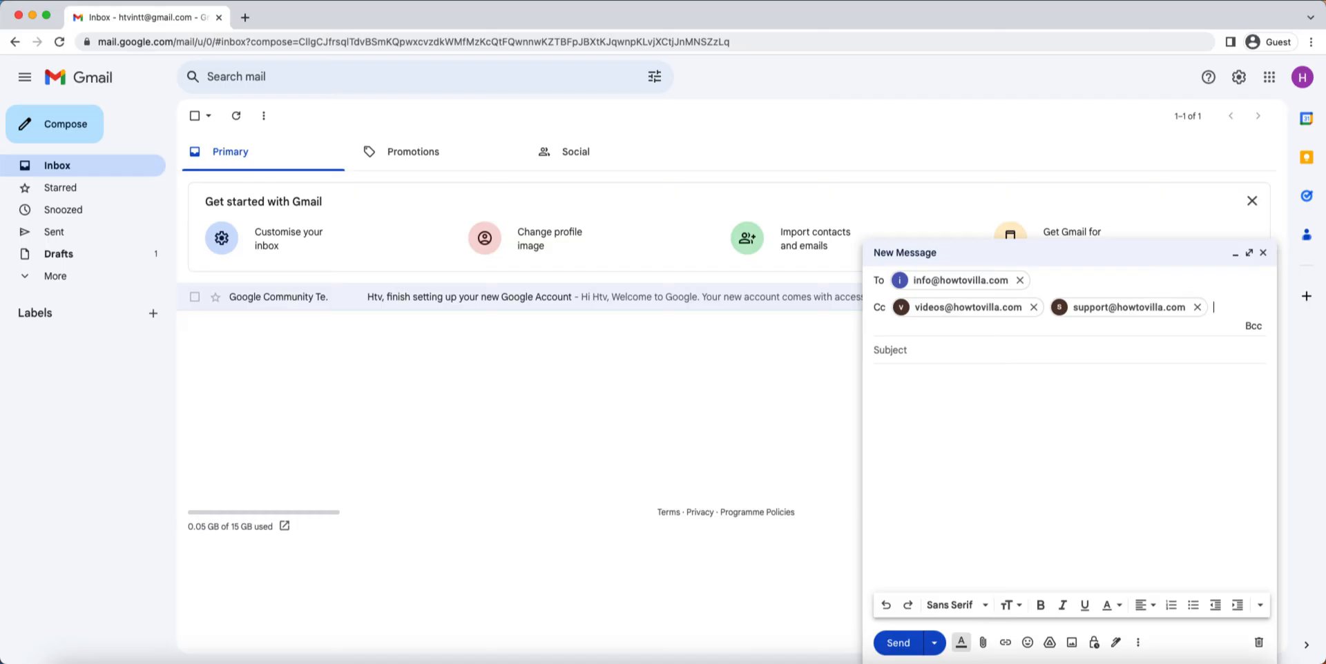
mouse_move(1251, 326)
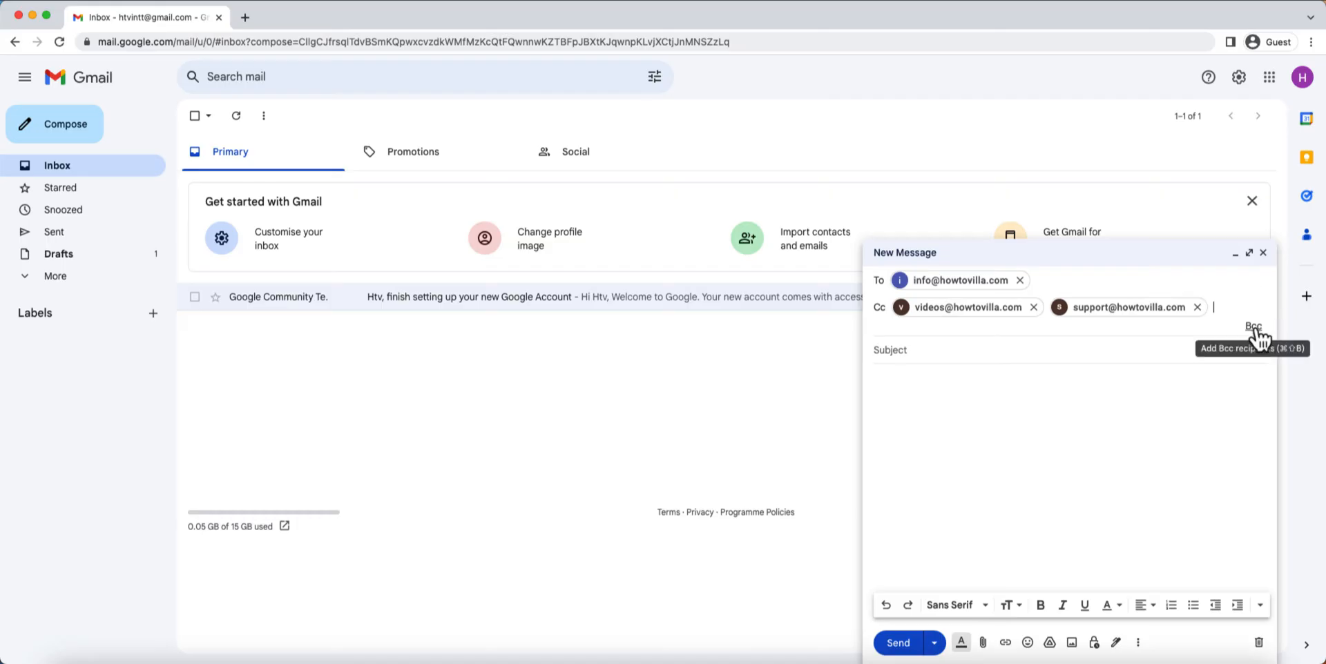
click(1251, 326)
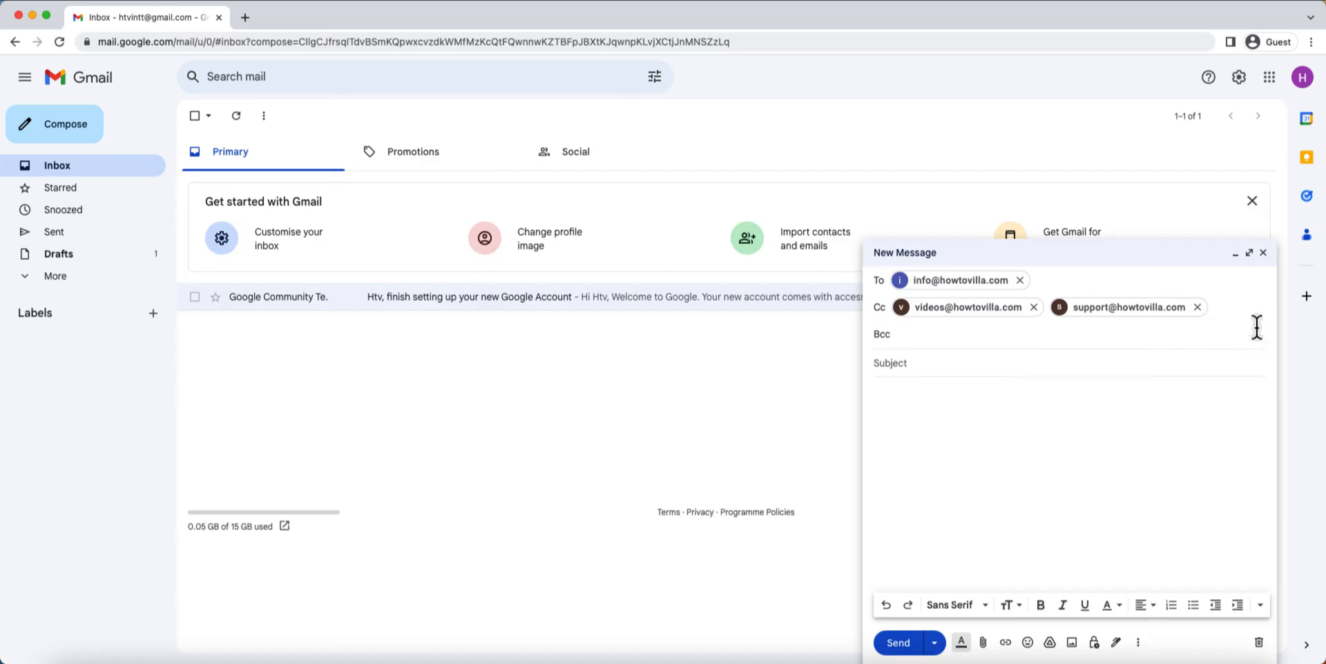
text(tut)
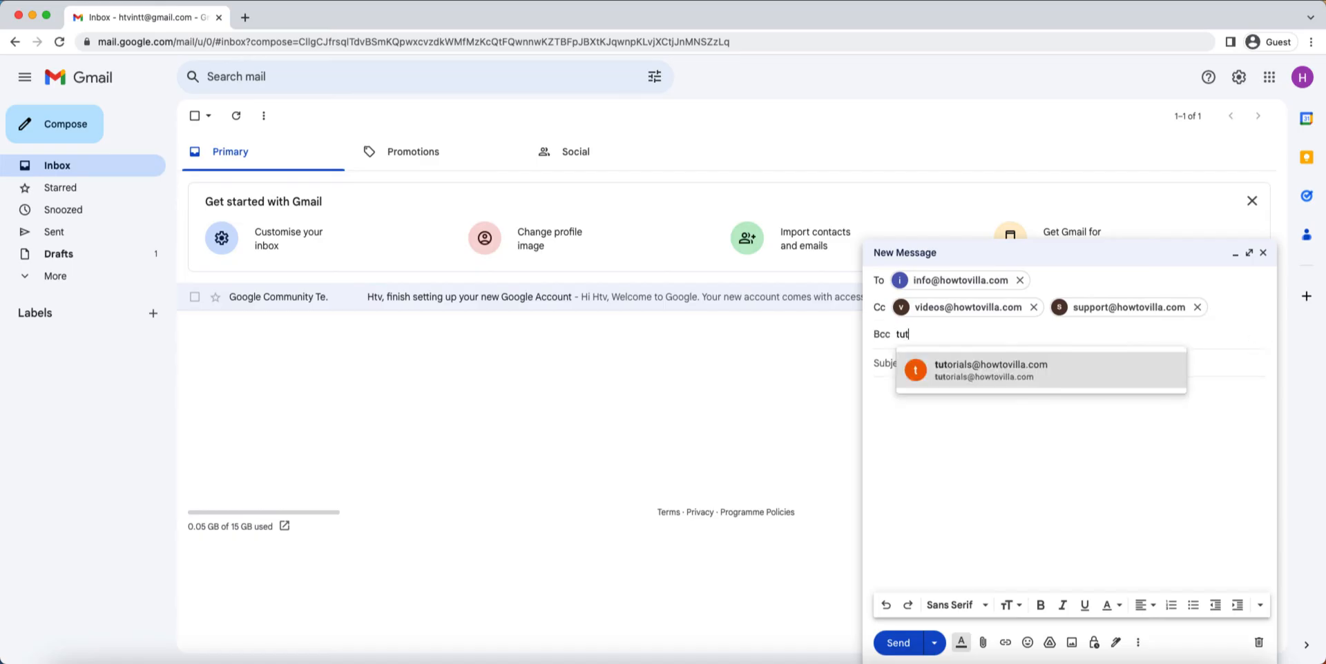
click(989, 369)
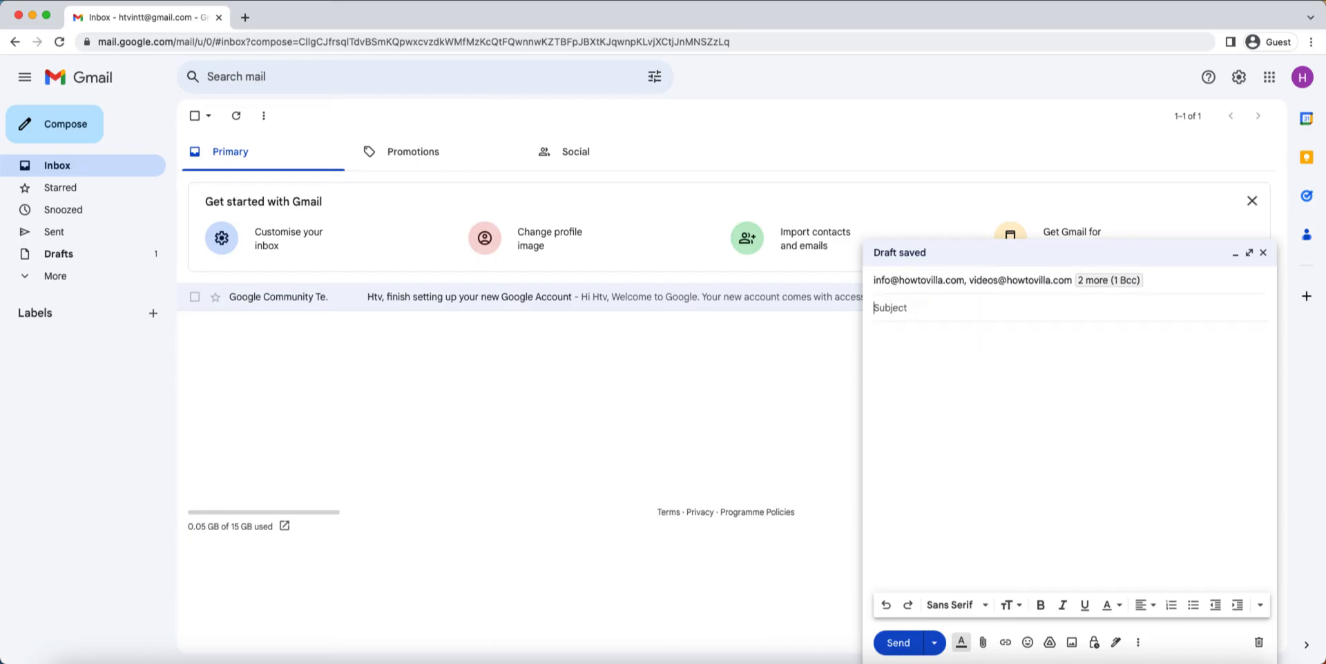
text(Tutorial Video: How to Send an Email Using Gmail - Request for Upload)
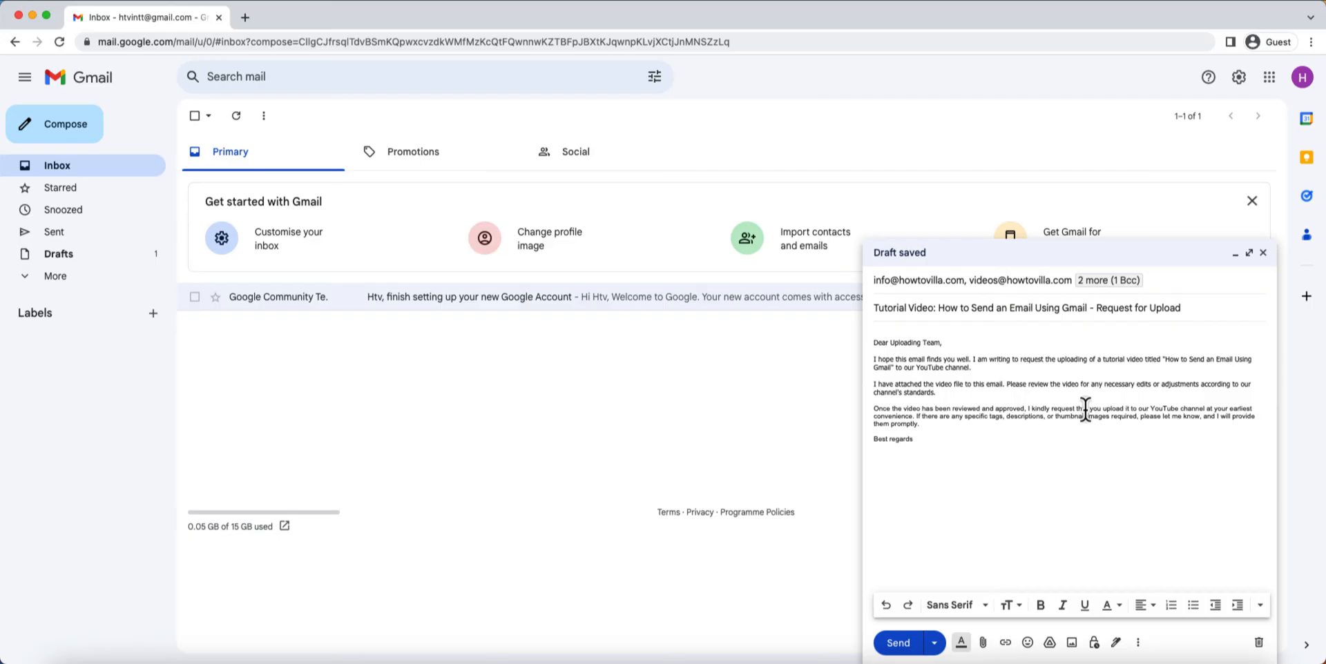
Step: Reach the font control in the formatting toolbar for the message body
click(950, 604)
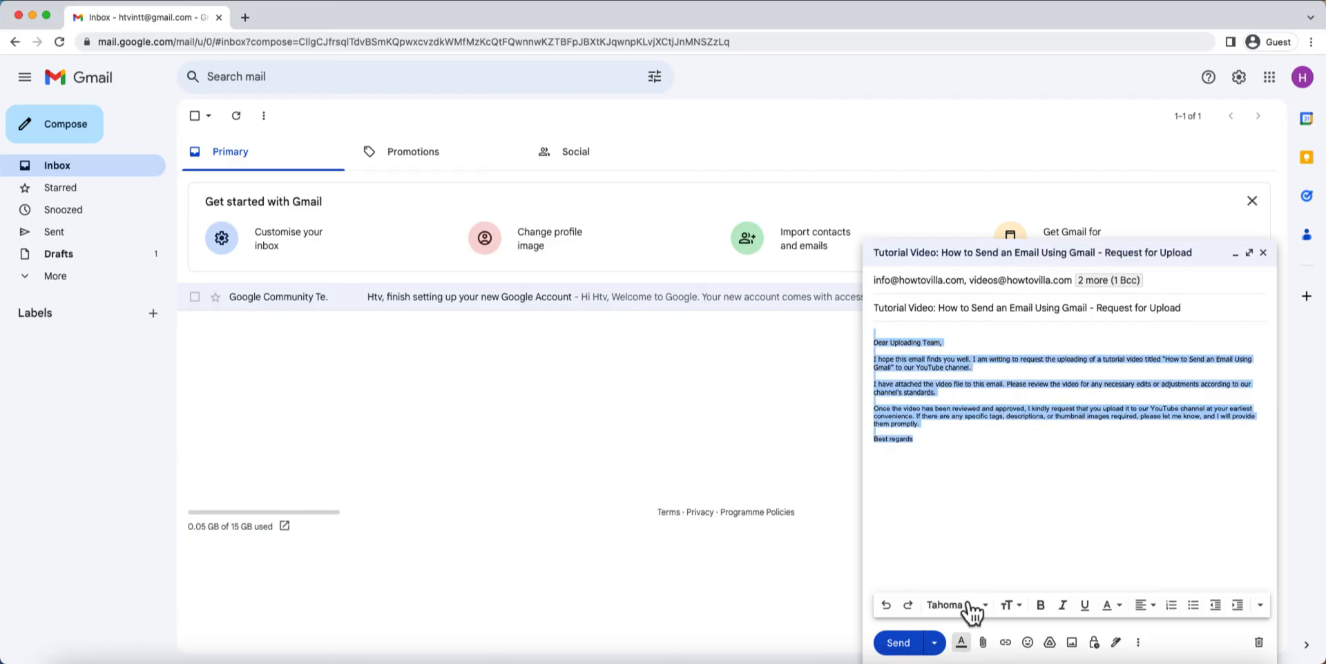
Step: Apply the Georgia font to the whole message body instead of Tahoma
click(948, 605)
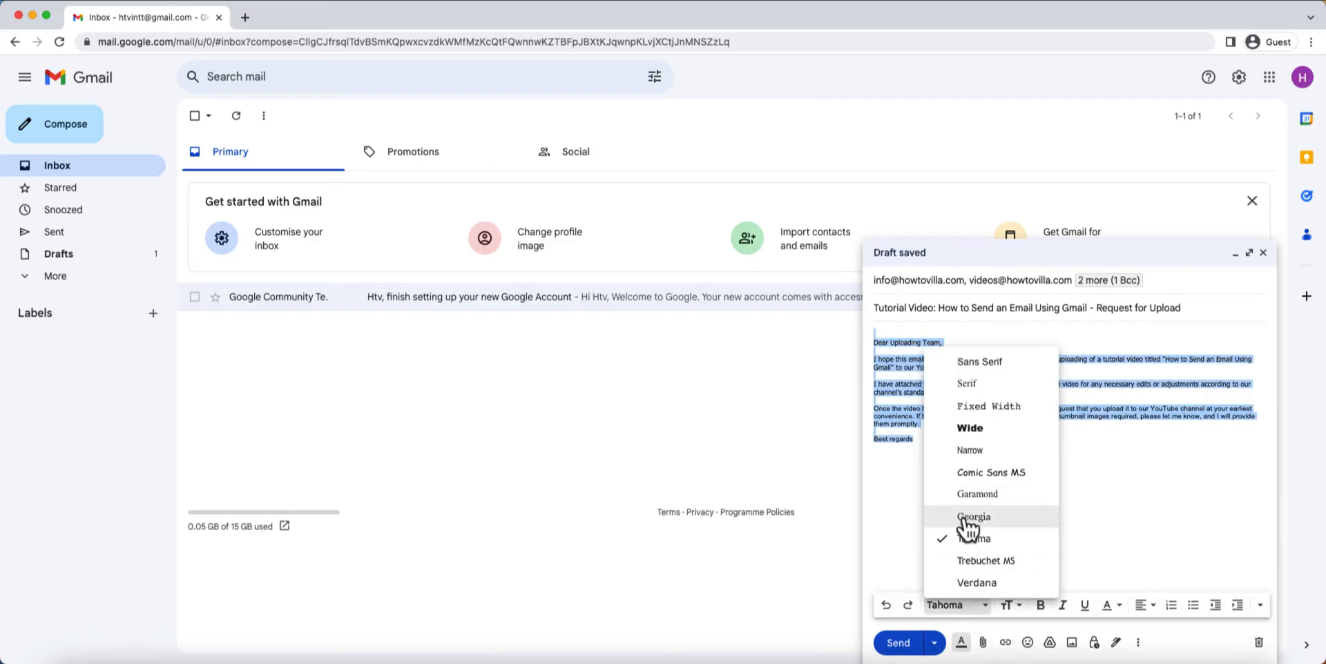
click(972, 517)
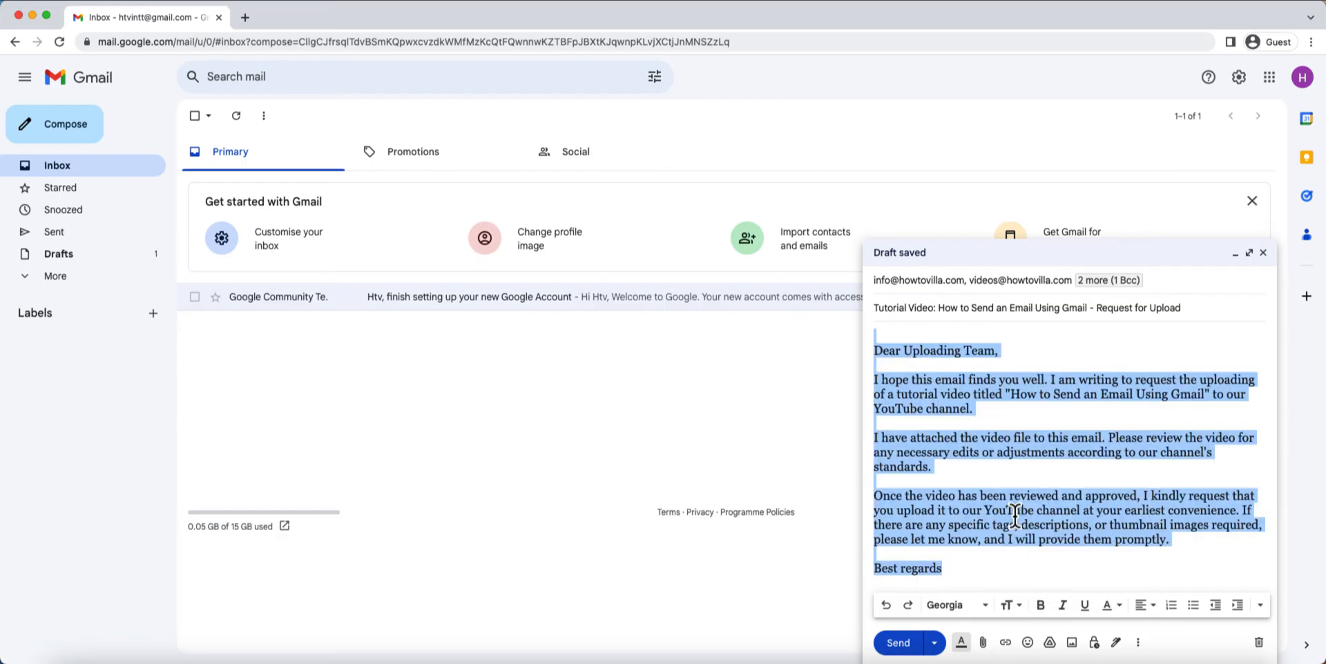
click(1008, 481)
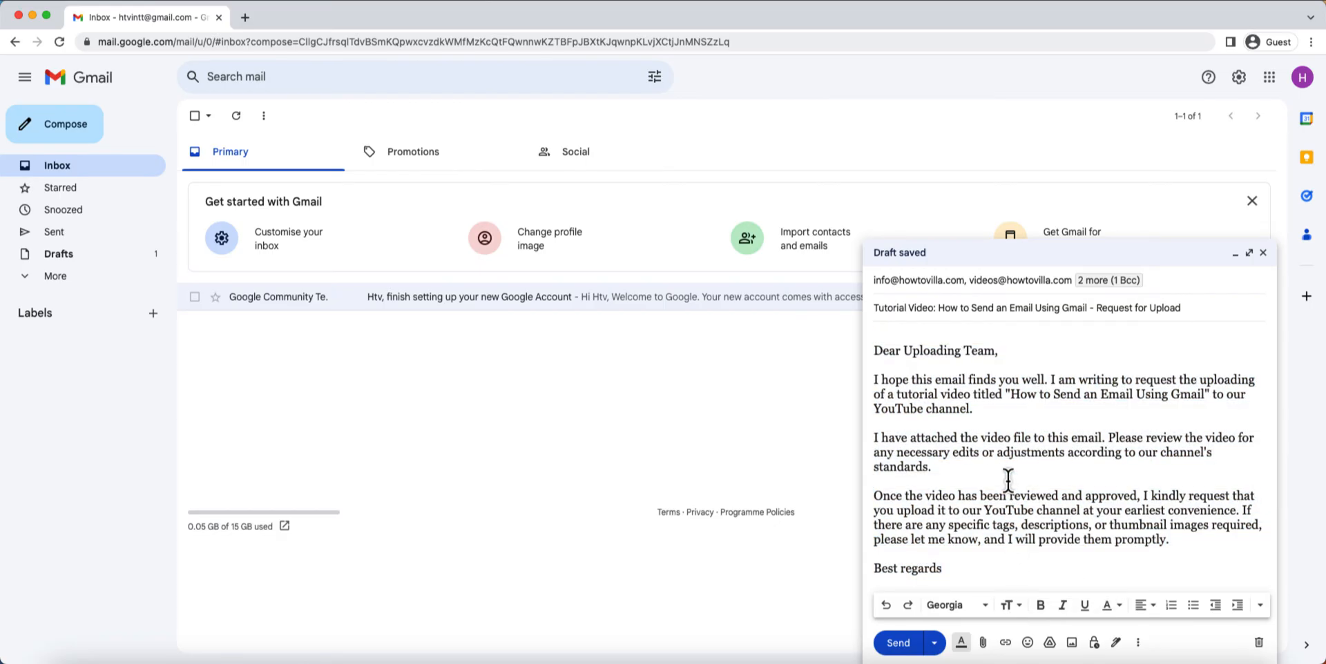
mouse_move(1094, 412)
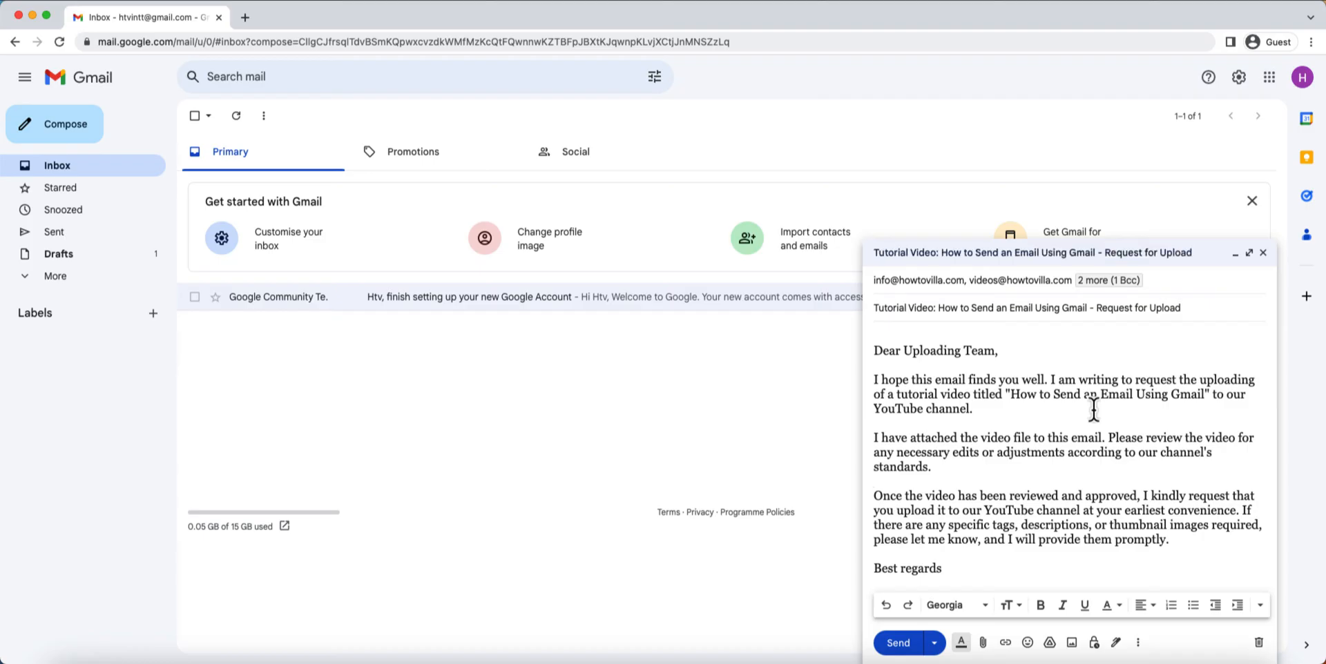
mouse_move(986, 642)
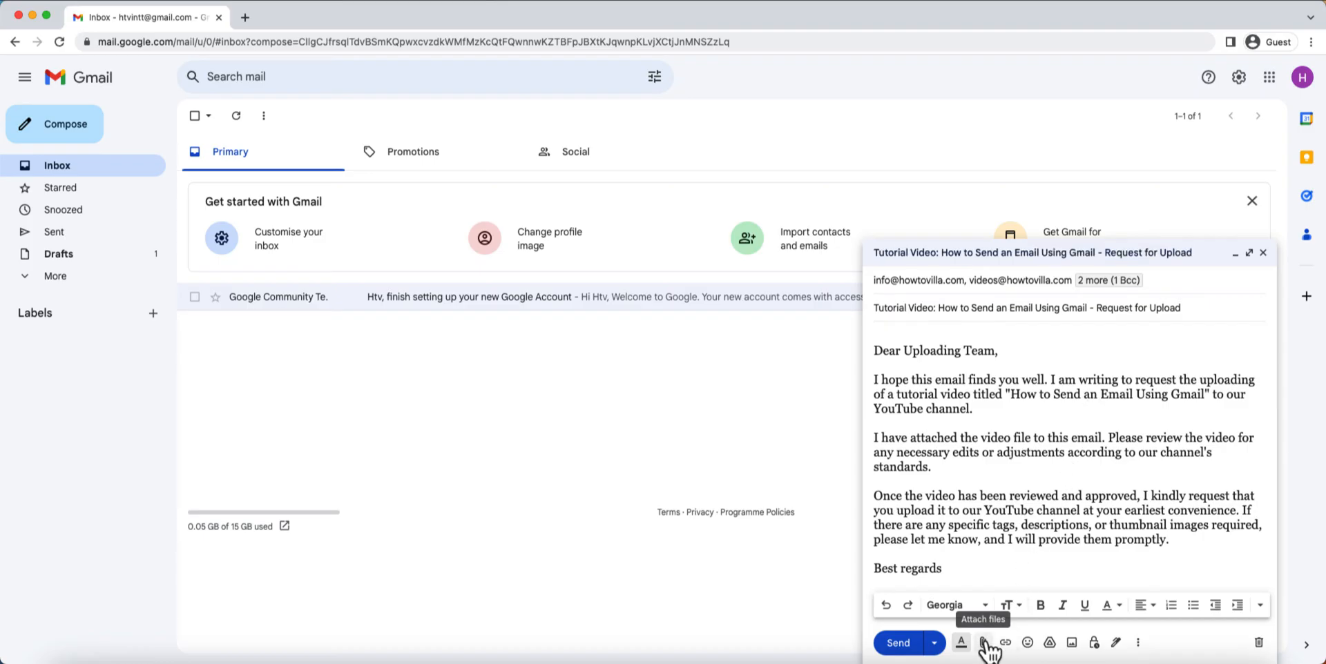
Step: Attach document.pdf, image.png and Video.mp4 from the Attachments folder
click(986, 661)
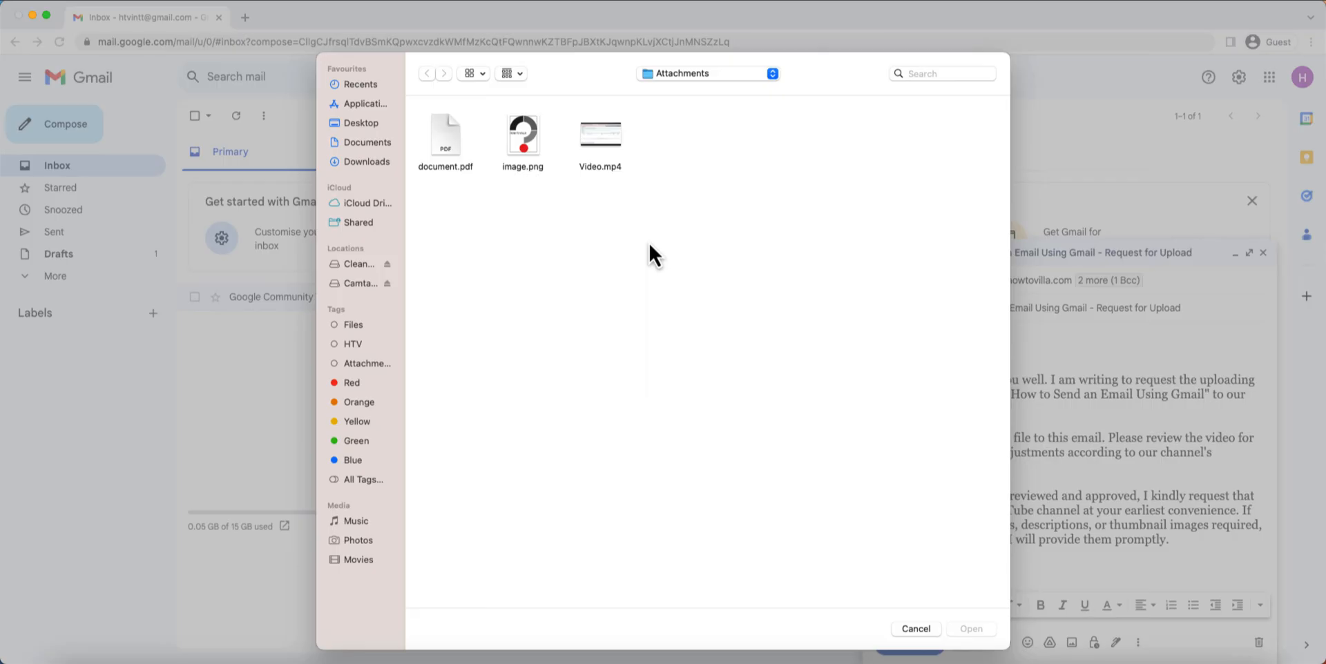
mouse_move(657, 223)
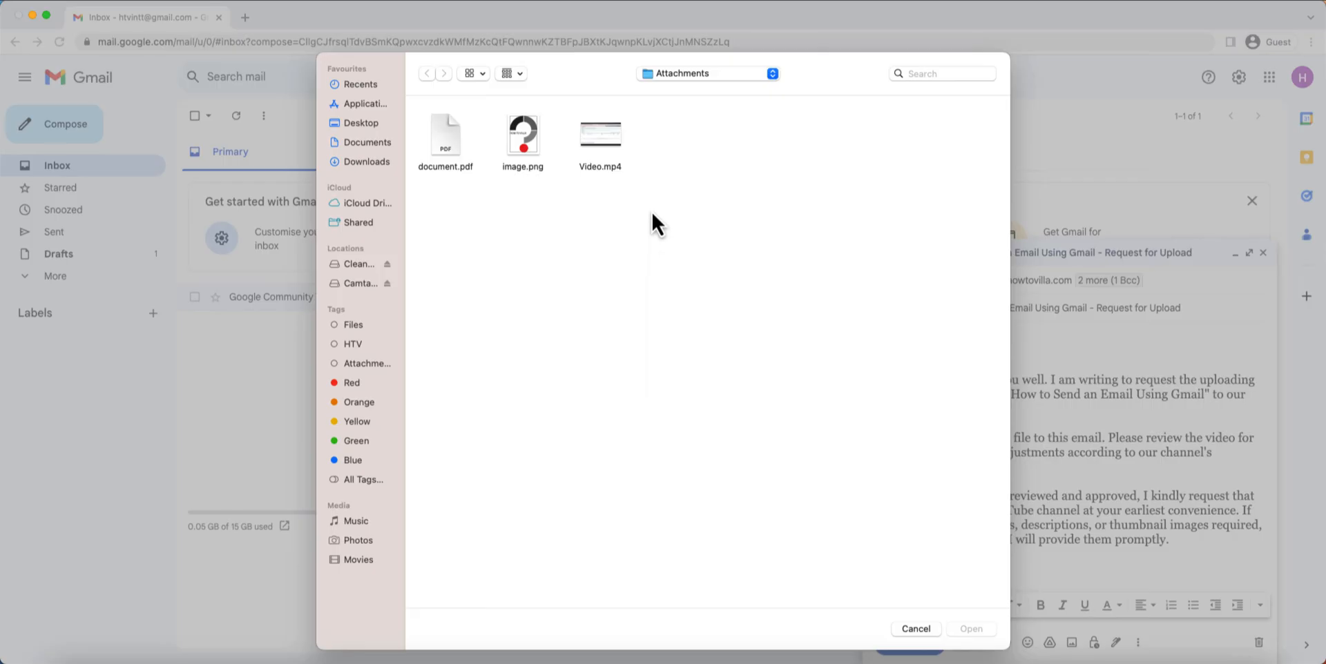
drag(657, 223, 502, 203)
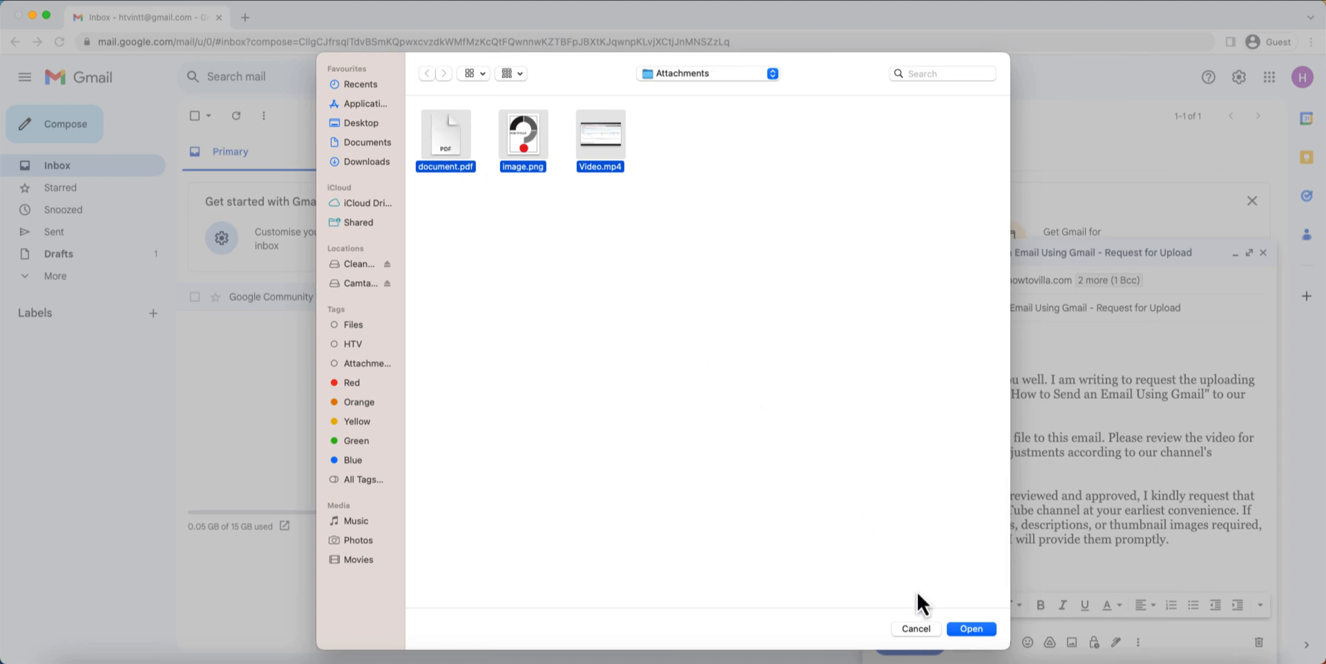
click(972, 629)
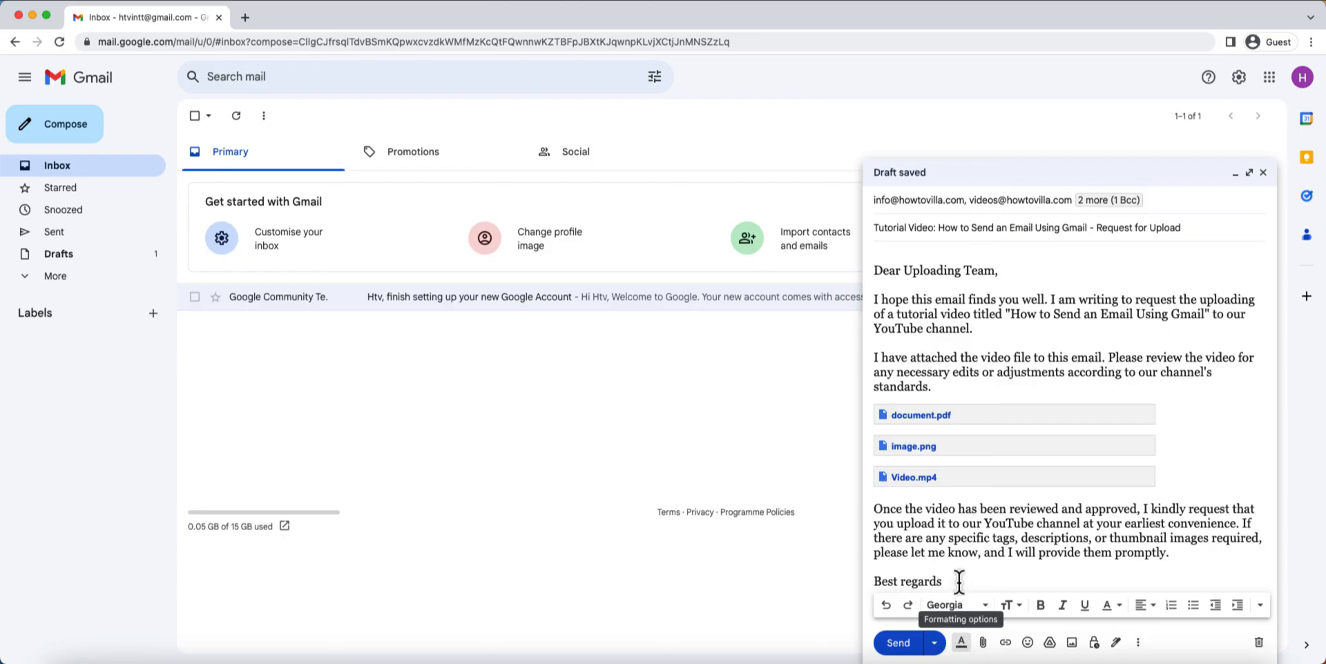
mouse_move(953, 553)
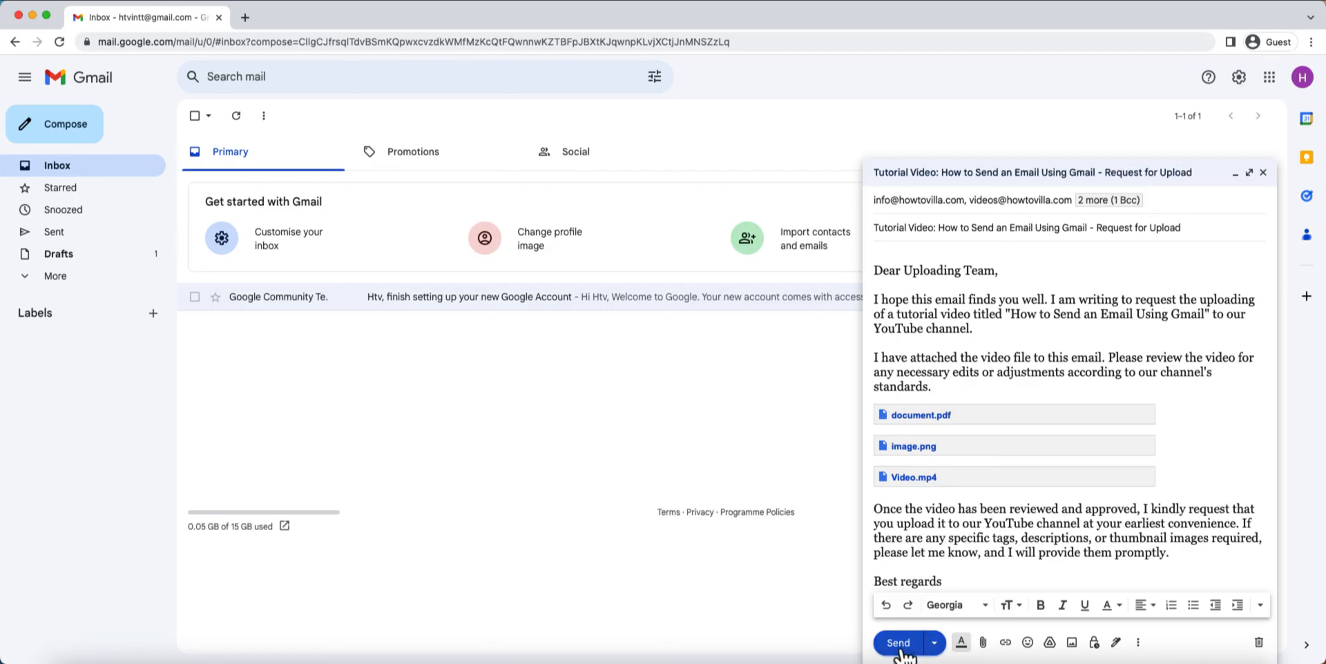
mouse_move(898, 644)
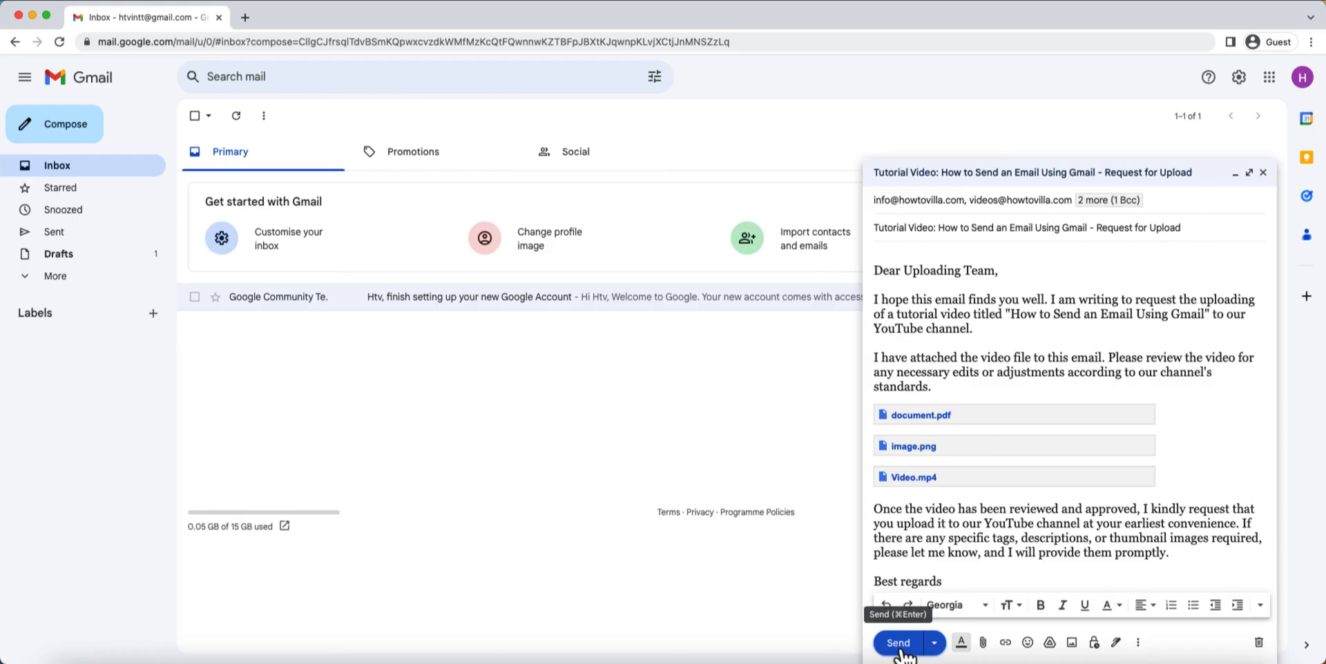
Step: Send the email, allowing anyone with the link to view the attached files
click(898, 642)
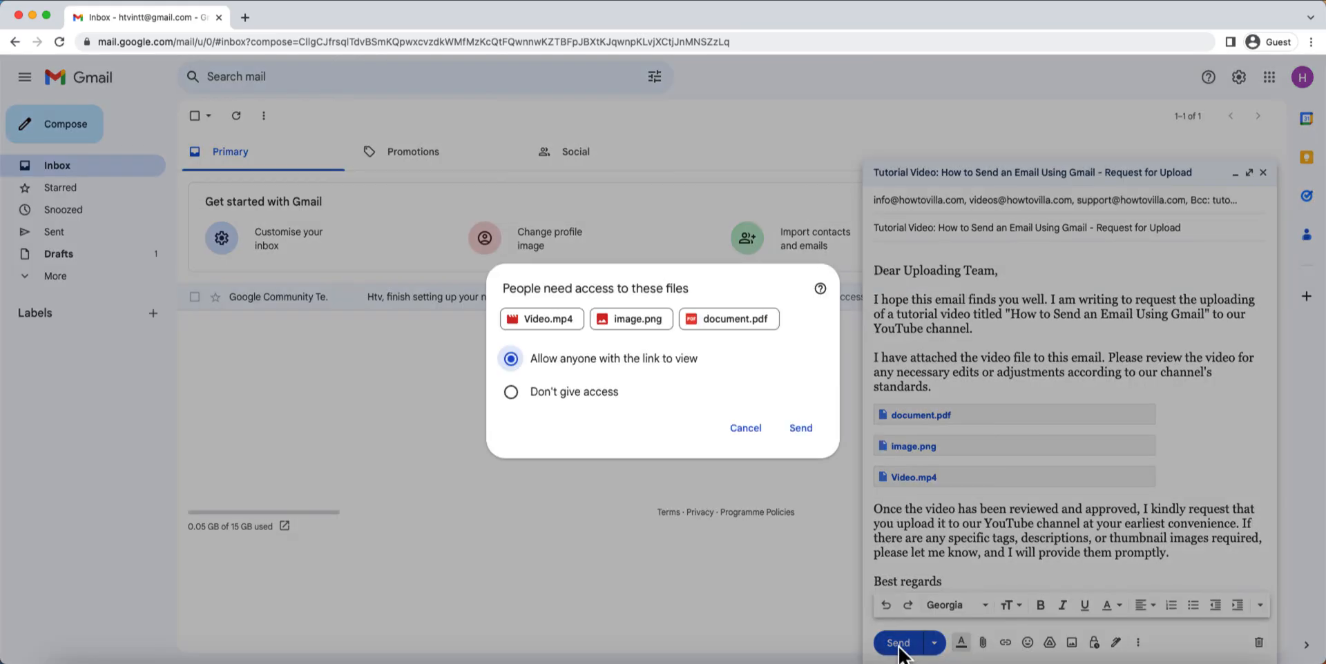
click(801, 428)
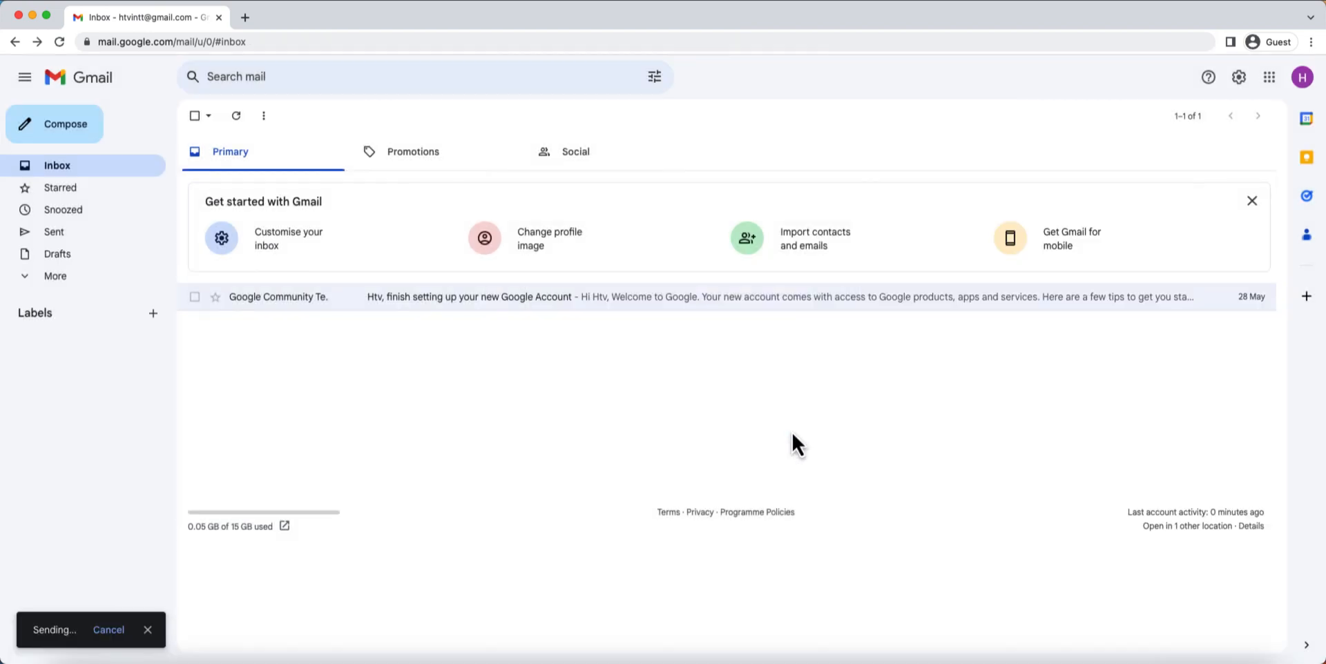